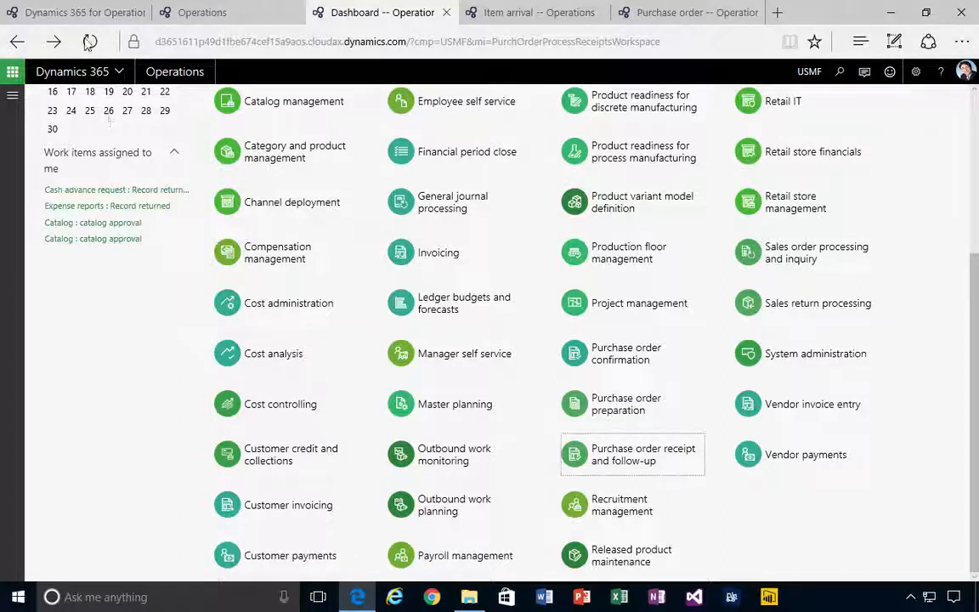
mouse_move(612, 472)
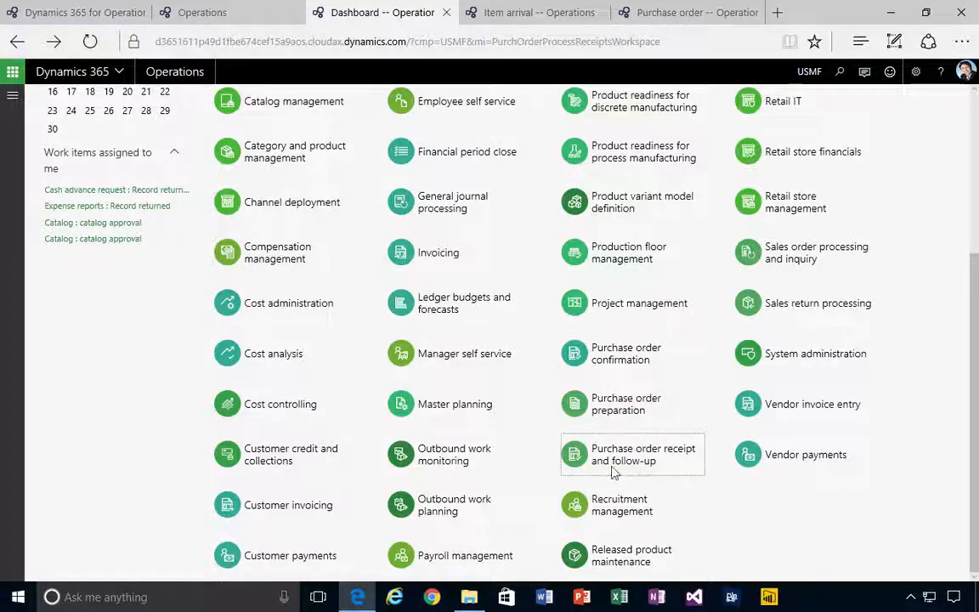
mouse_move(639, 459)
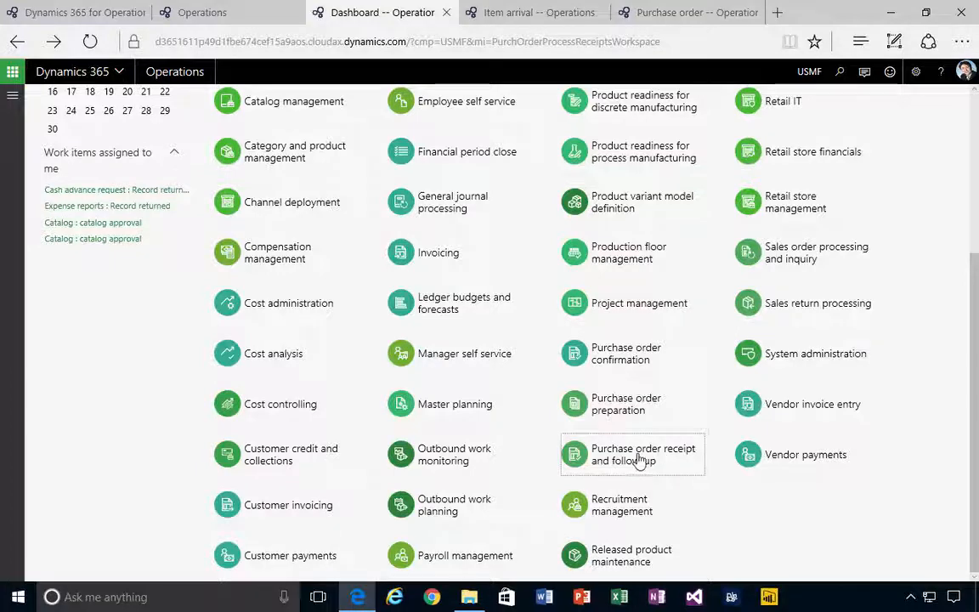
- Show the registered-not-received orders in the Purchase order receipt and follow-up workspace
left_click(632, 454)
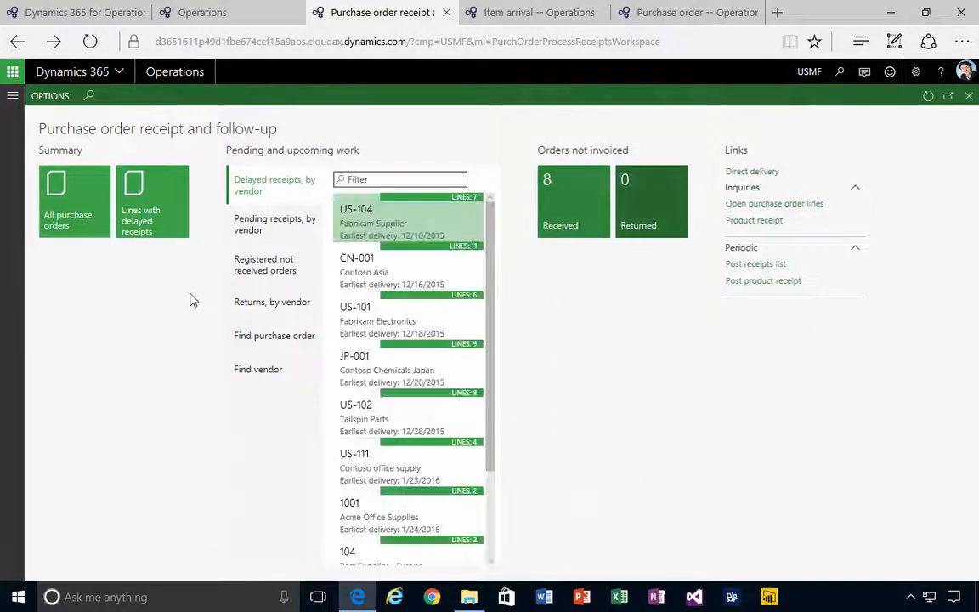
mouse_move(265, 264)
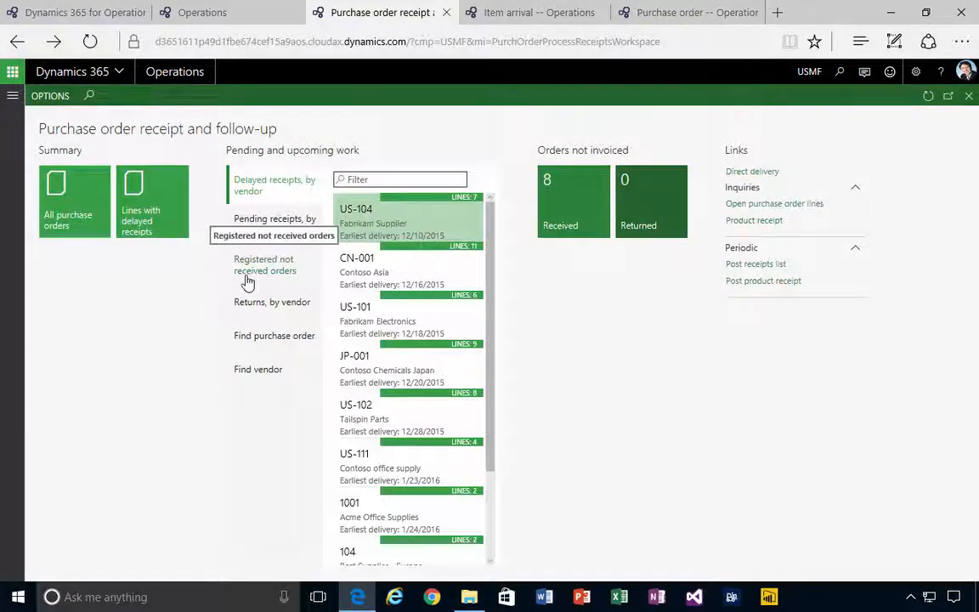
left_click(265, 266)
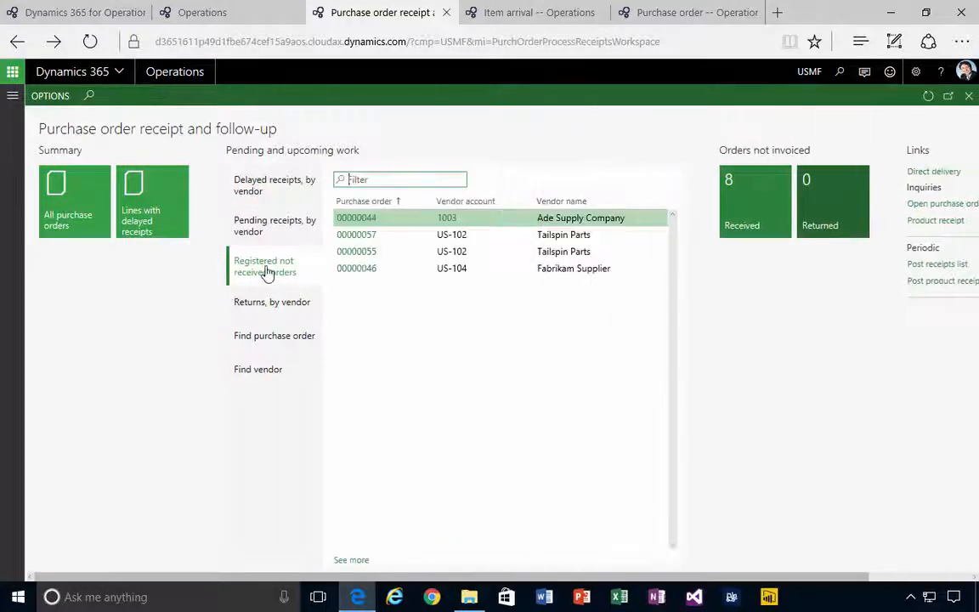
mouse_move(381, 252)
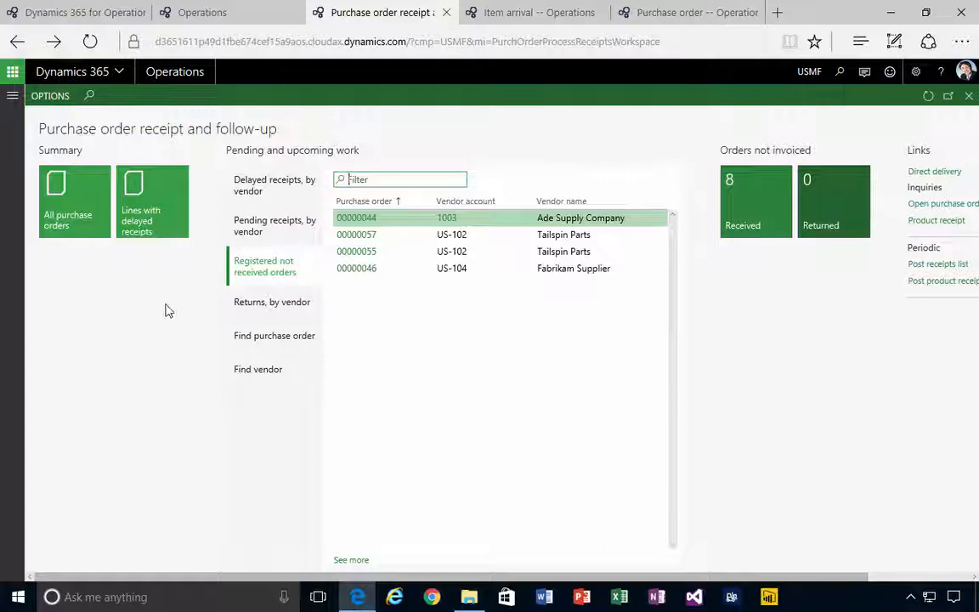
mouse_move(209, 302)
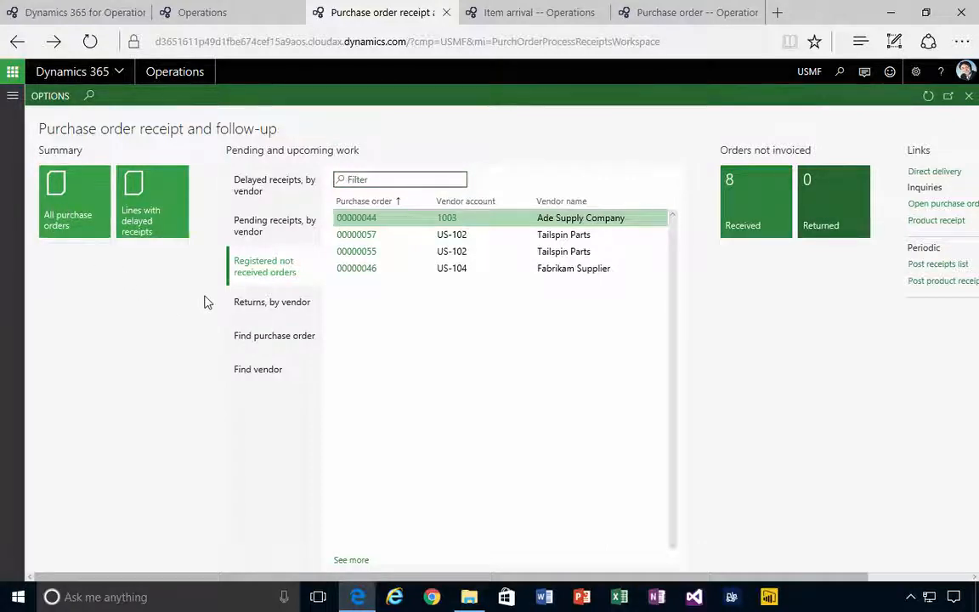
- Filter All purchase orders by purchase order number 00000060
left_click(74, 219)
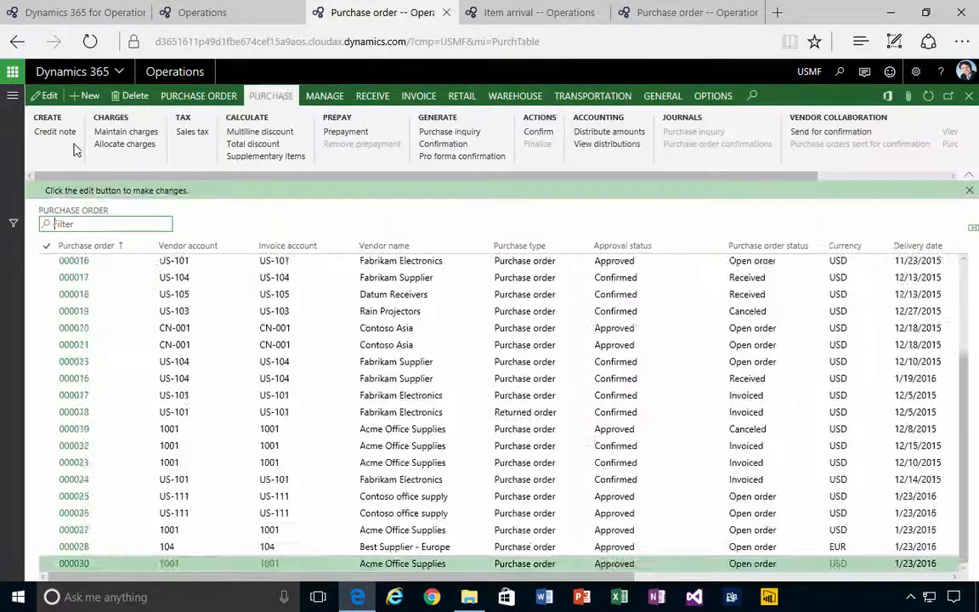
type("0")
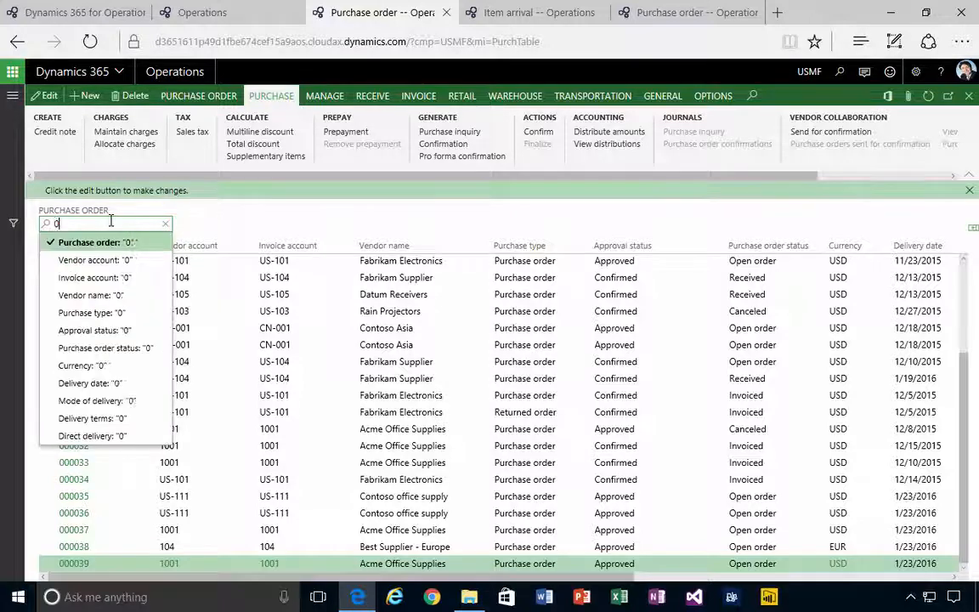
type("00000060")
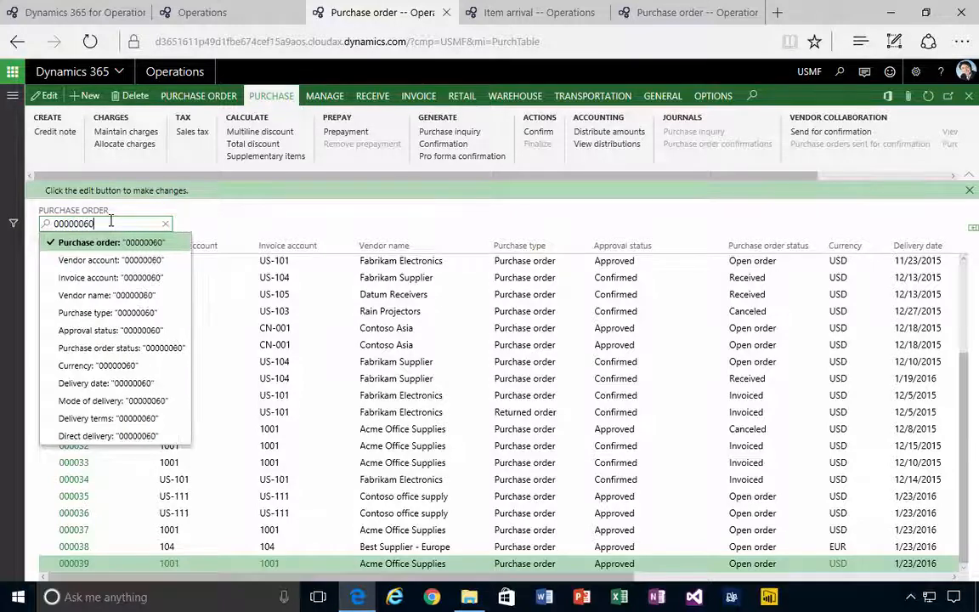
left_click(110, 243)
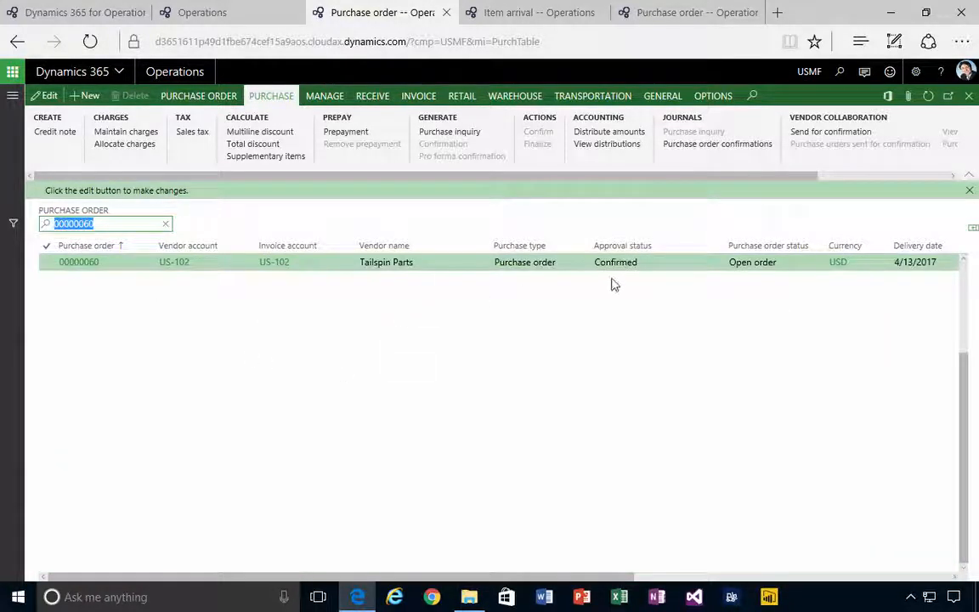
mouse_move(523, 331)
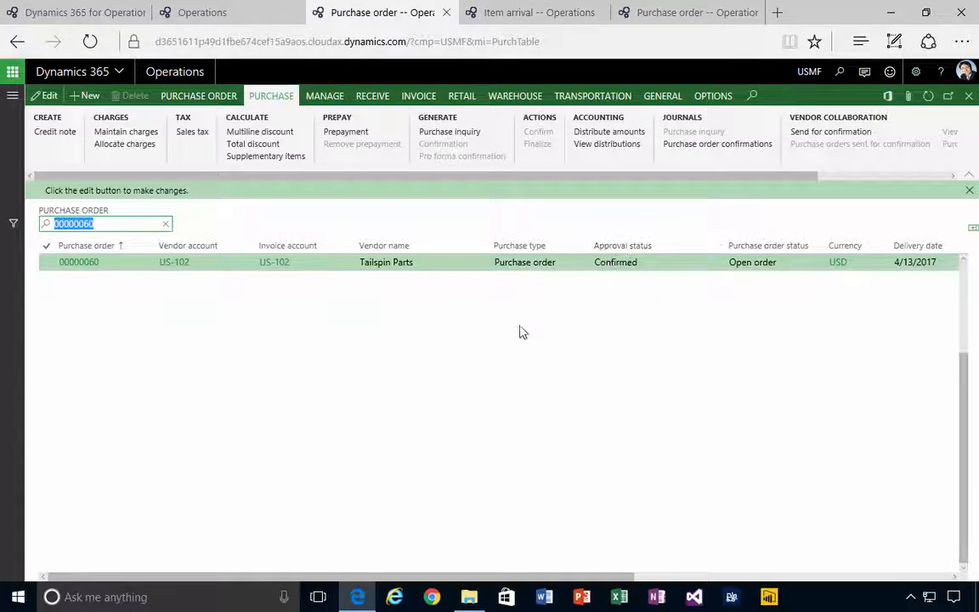
mouse_move(275, 293)
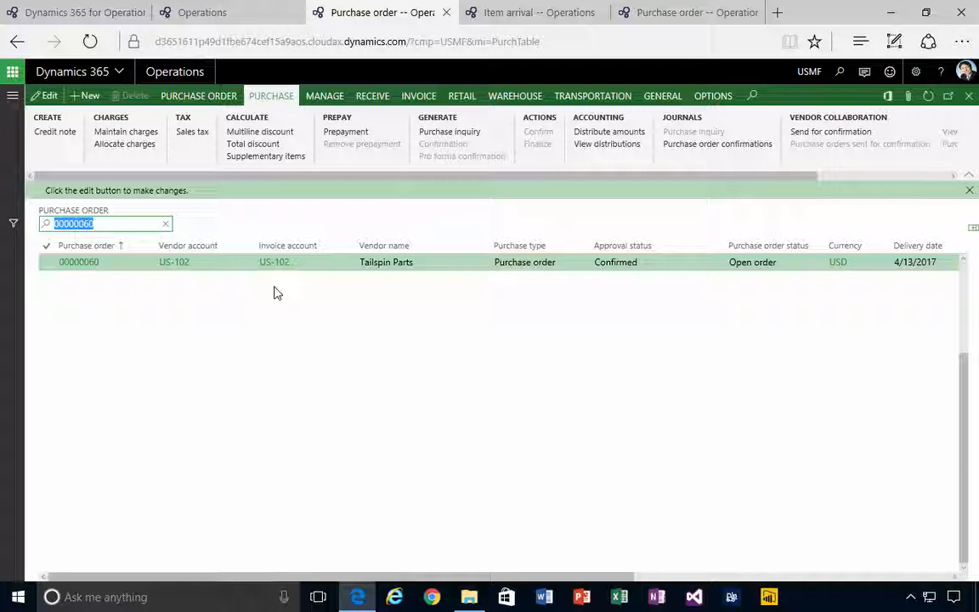
mouse_move(451, 345)
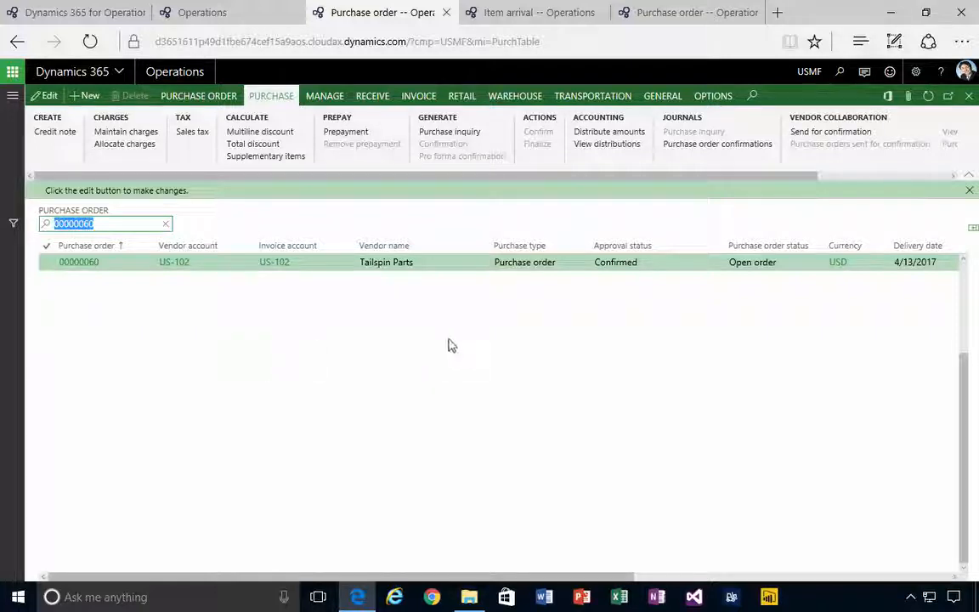
mouse_move(440, 307)
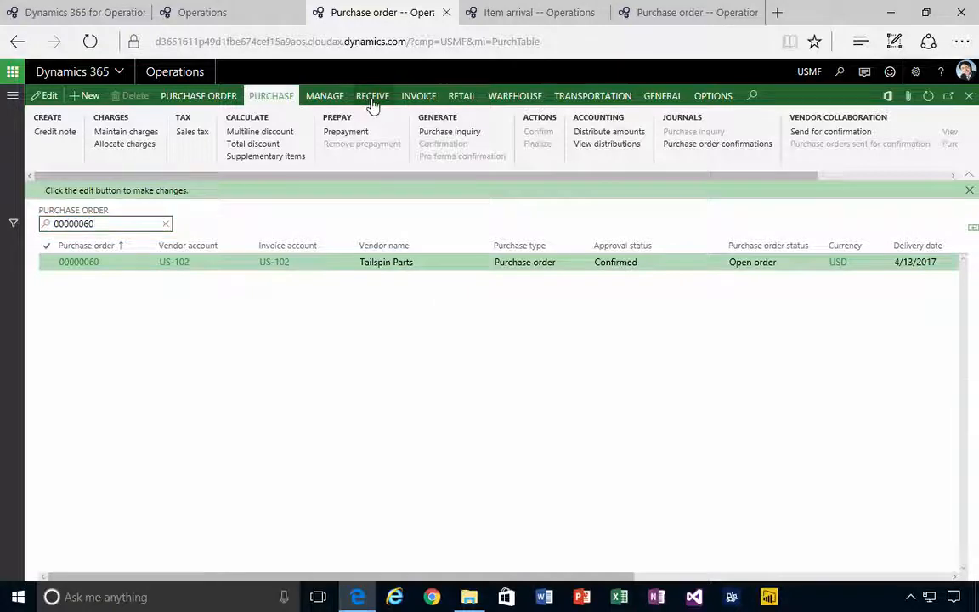
- Start a product receipt numbered 'hywer' for order 00000060 and show line X601
left_click(373, 95)
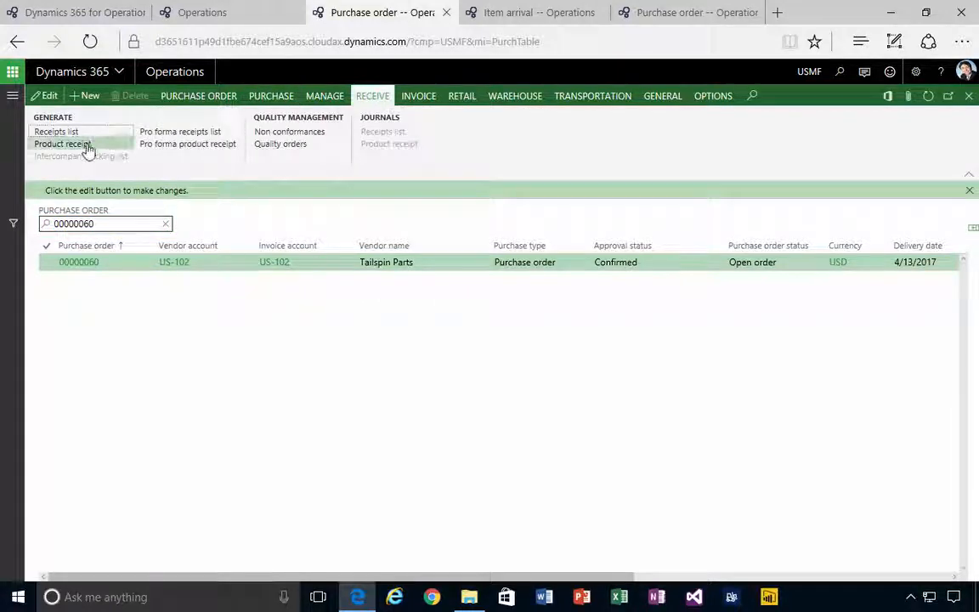
left_click(61, 143)
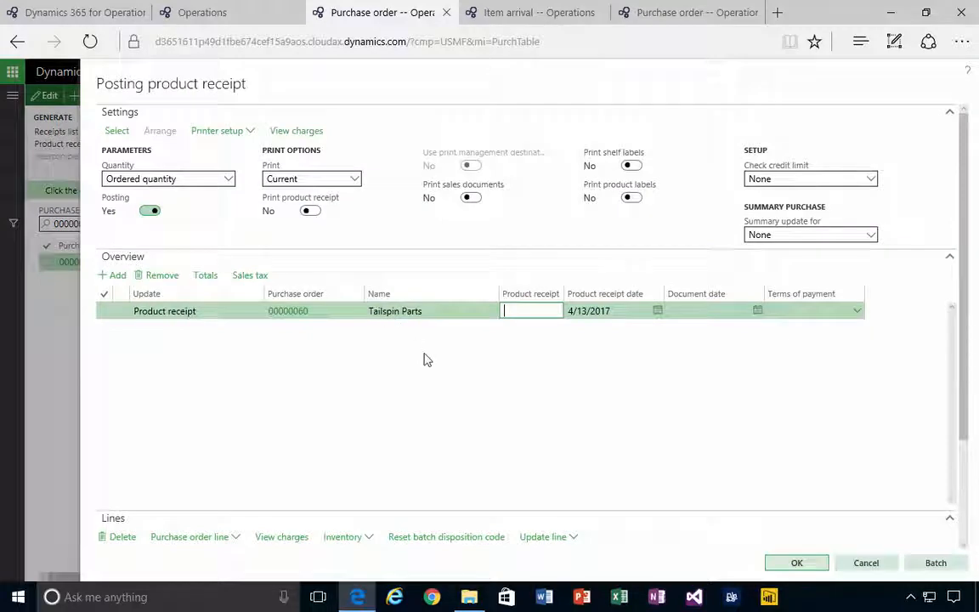
type("hywer")
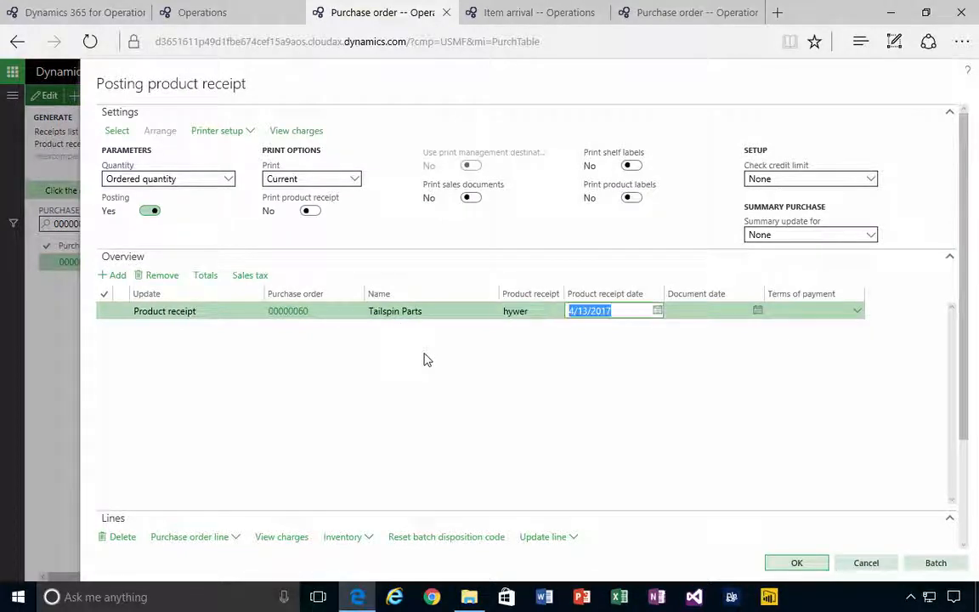
mouse_move(234, 464)
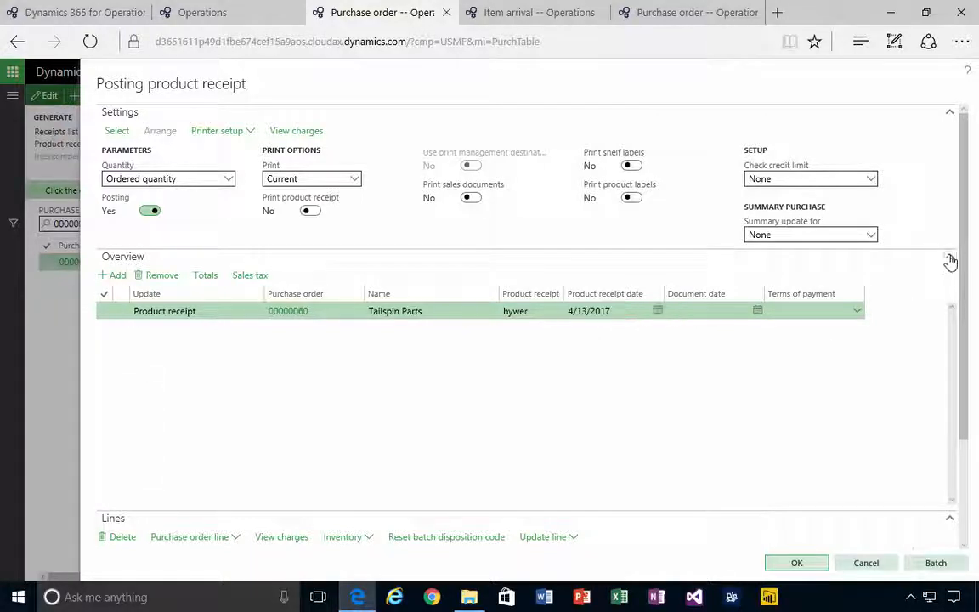
left_click(951, 261)
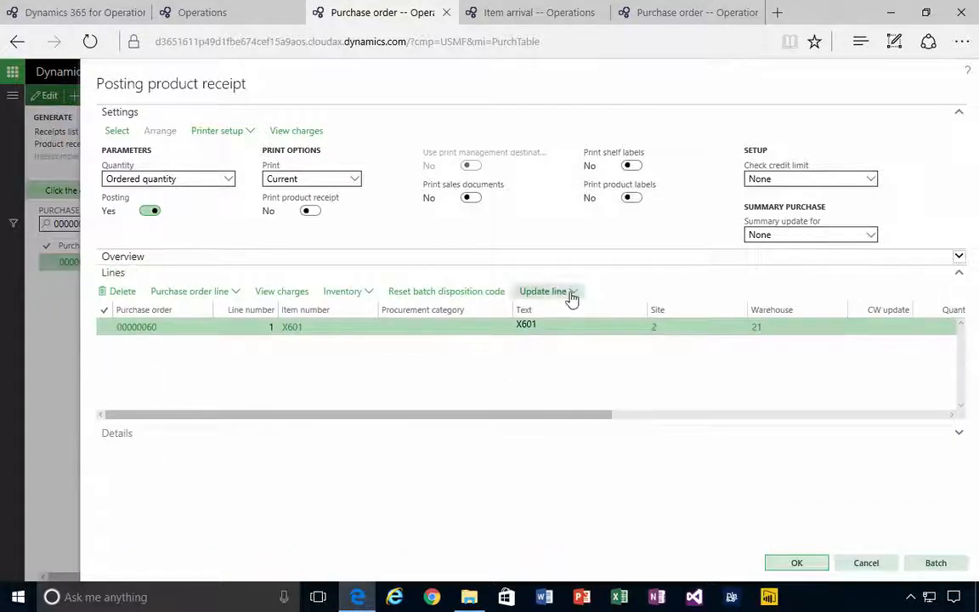
- Register quantity 1 on order line X601 at site 2, warehouse 21
left_click(544, 291)
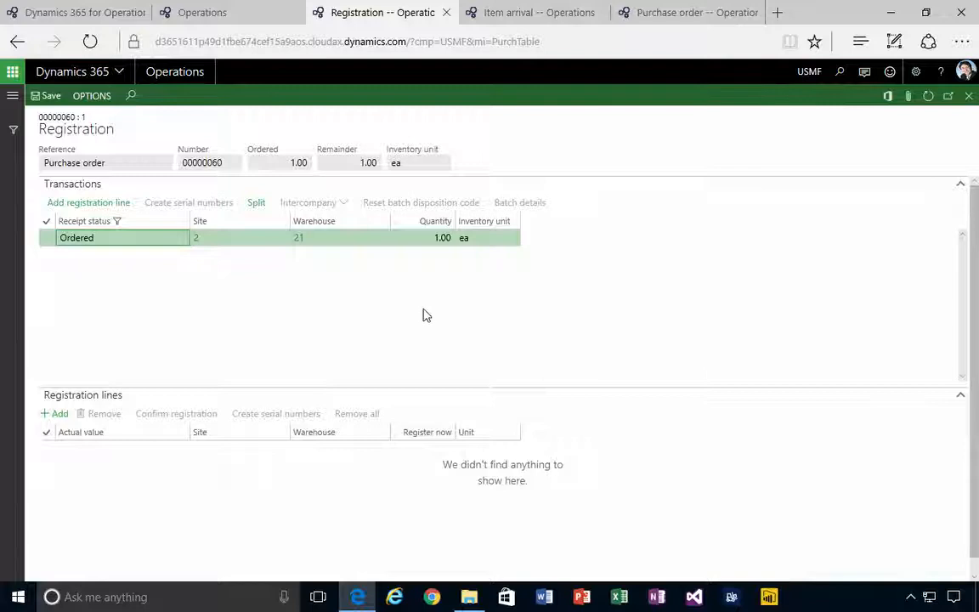
mouse_move(123, 316)
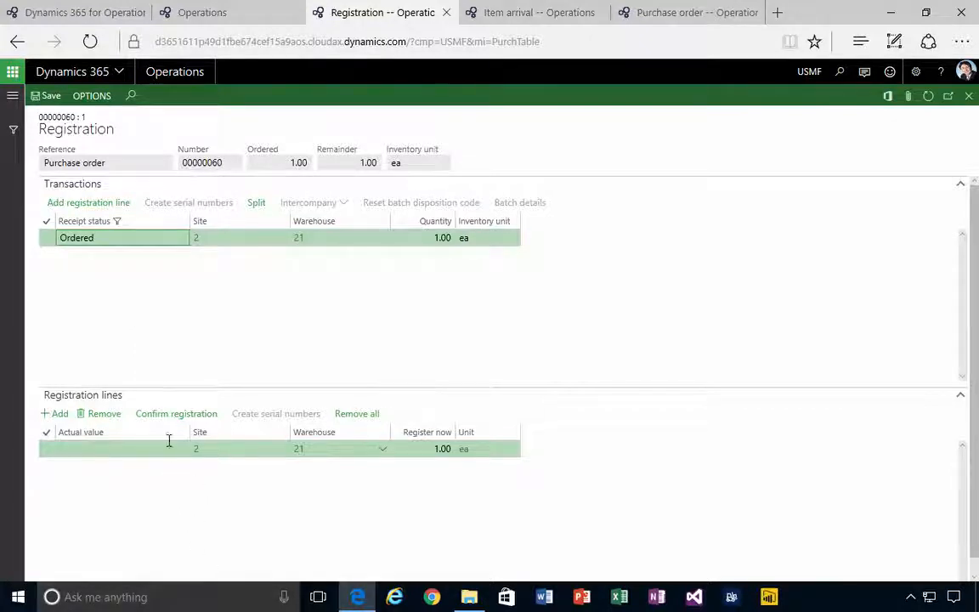
left_click(176, 413)
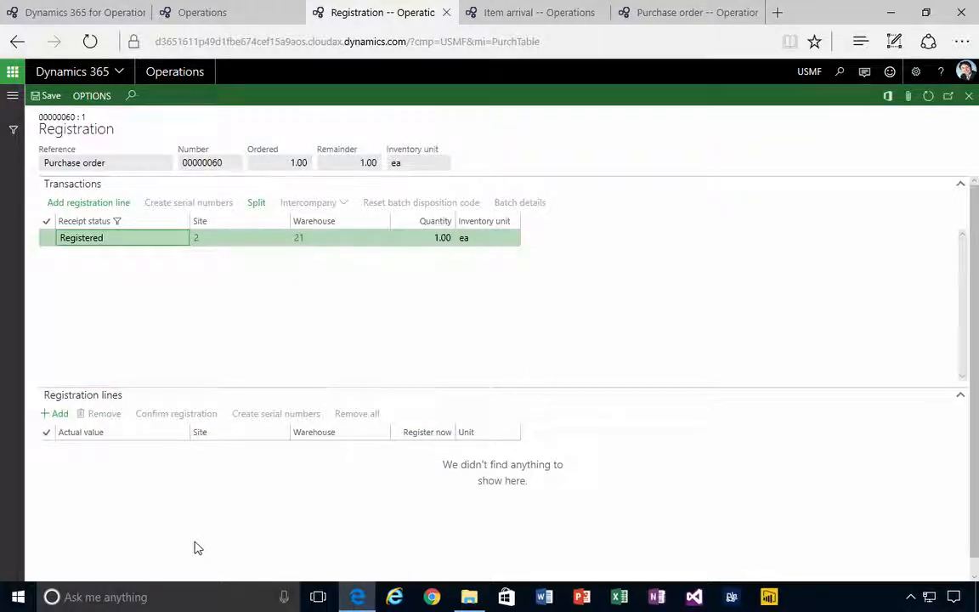
mouse_move(130, 257)
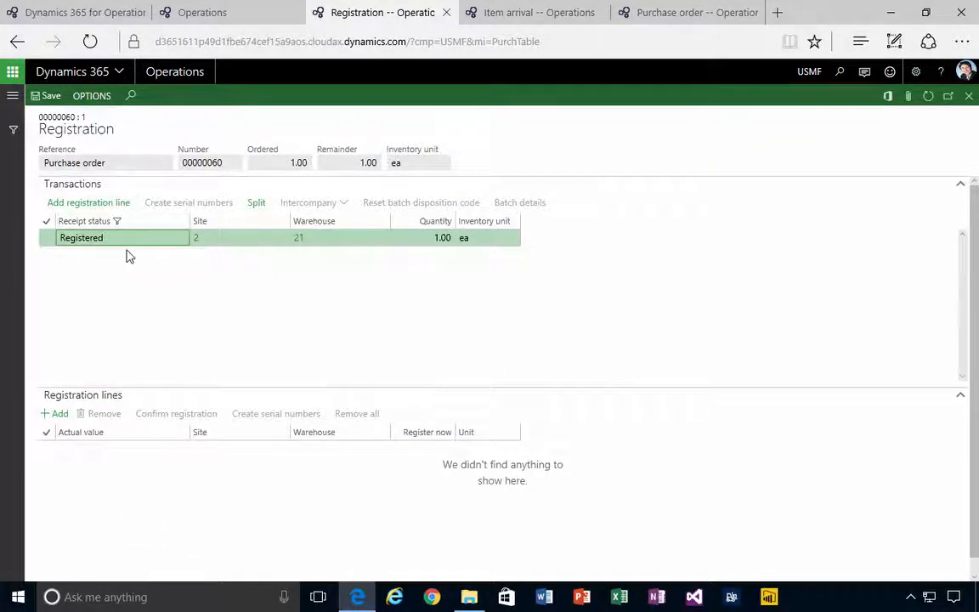
mouse_move(938, 128)
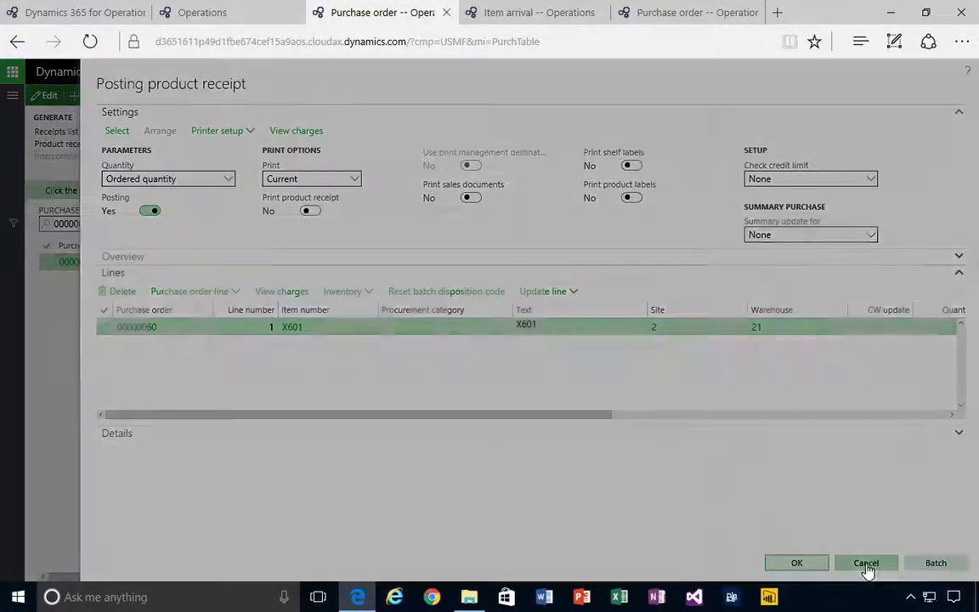
- Cancel the product receipt posting for 00000060 and confirm discarding the update
left_click(865, 563)
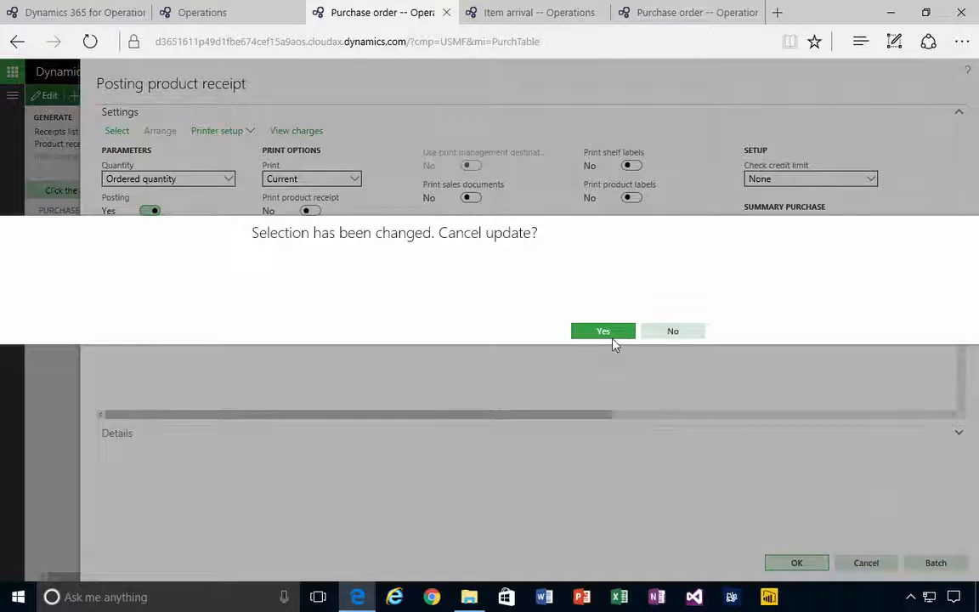
left_click(603, 331)
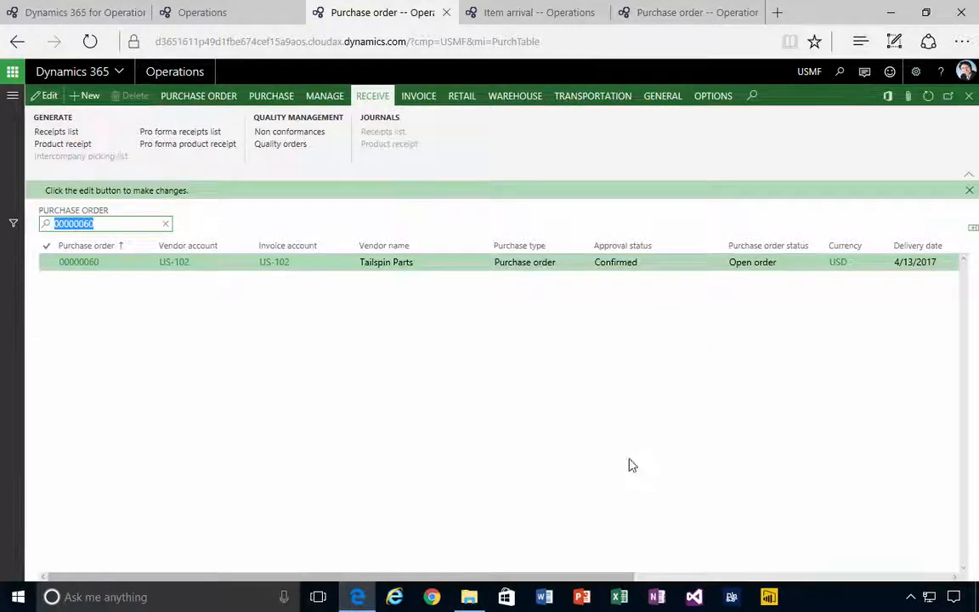
mouse_move(338, 248)
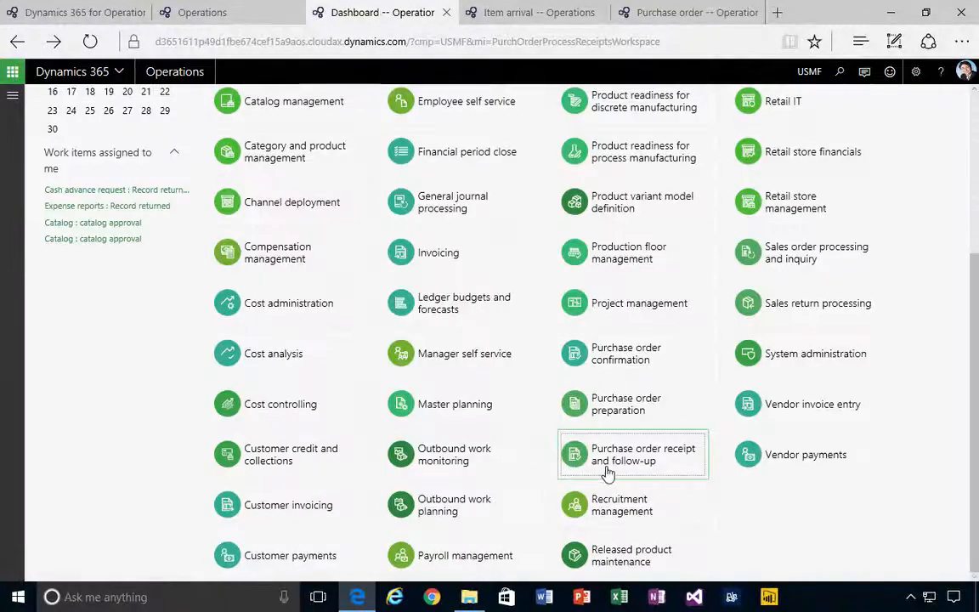
- Show the five registered-not-received orders, now including 00000060, in the receipt follow-up workspace
left_click(632, 454)
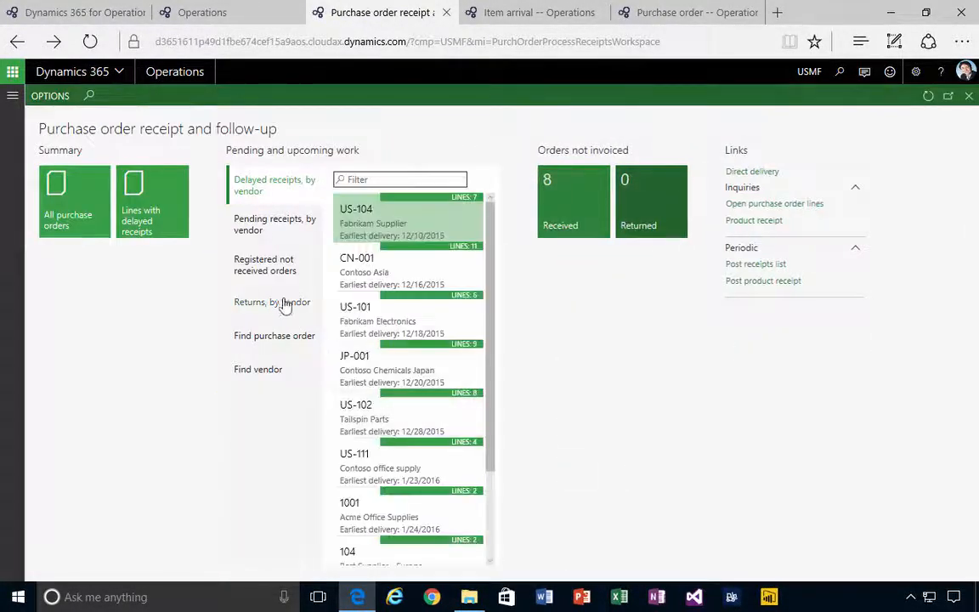
left_click(274, 265)
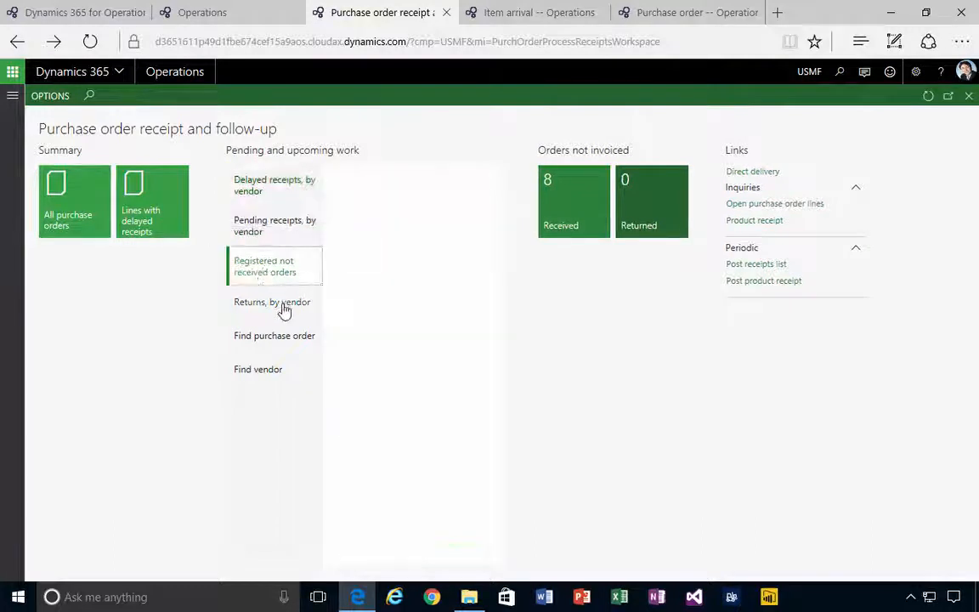
left_click(274, 266)
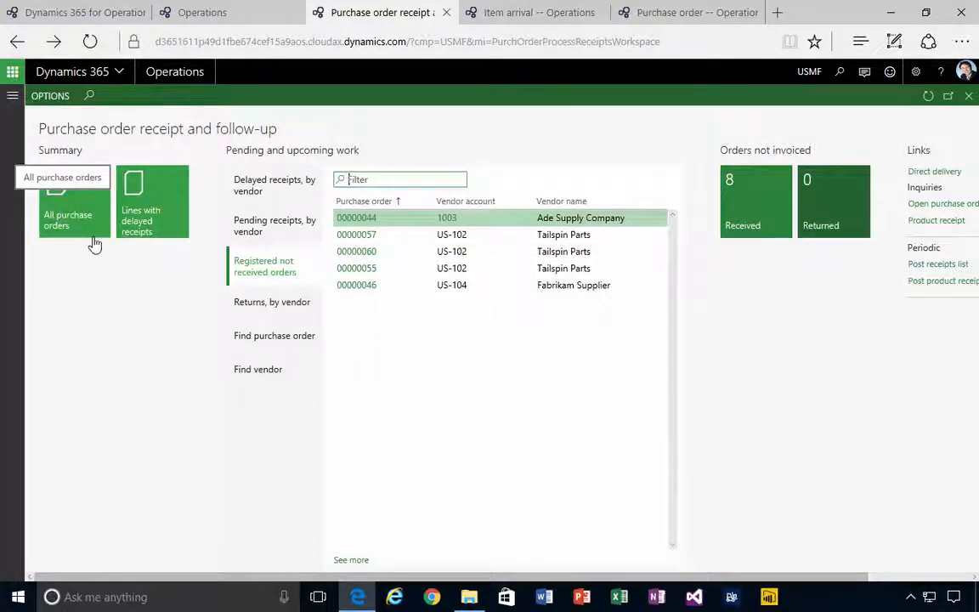
mouse_move(329, 275)
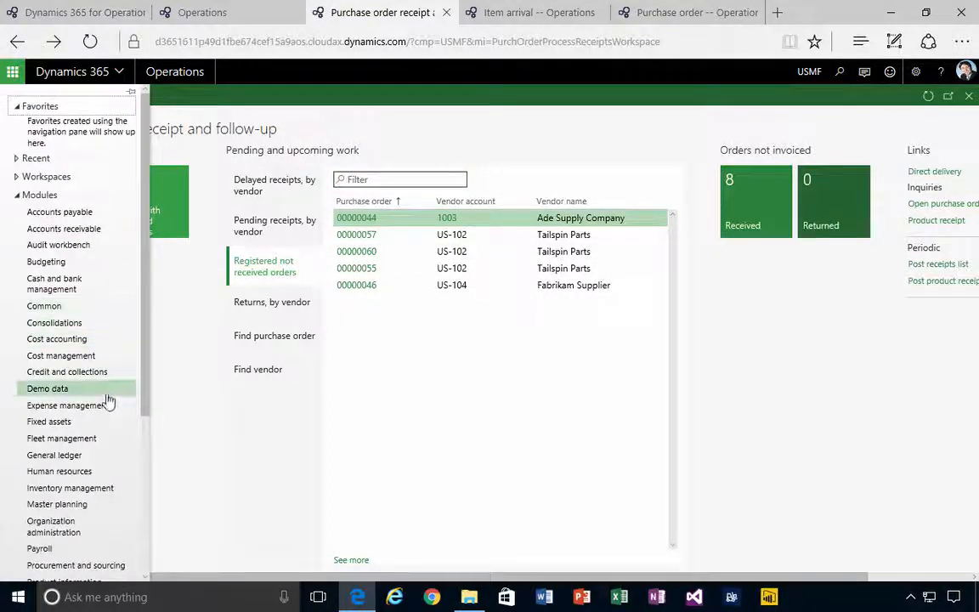
mouse_move(70, 488)
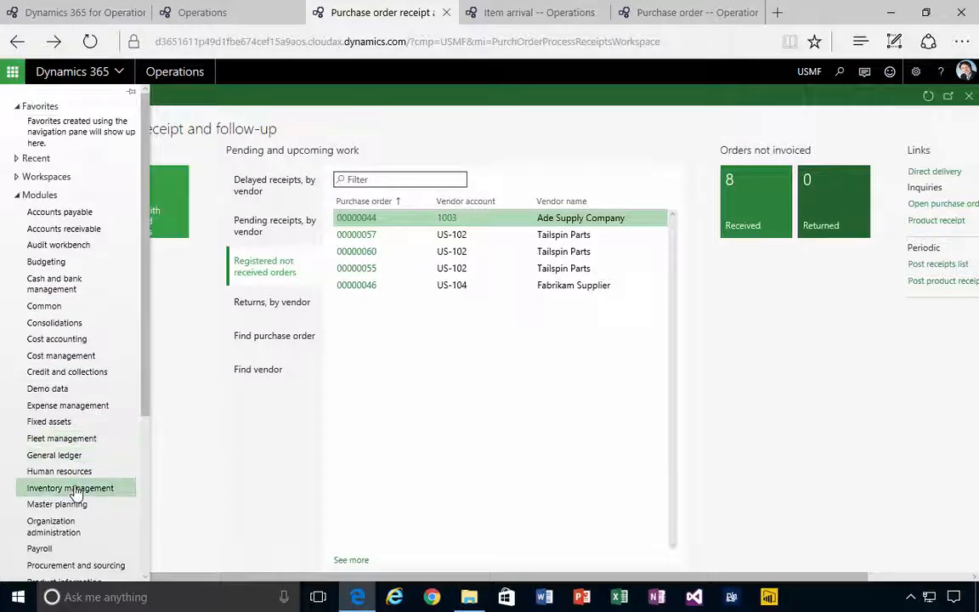
- Navigate to Inventory management > Journal entries > Item arrival journals
left_click(70, 488)
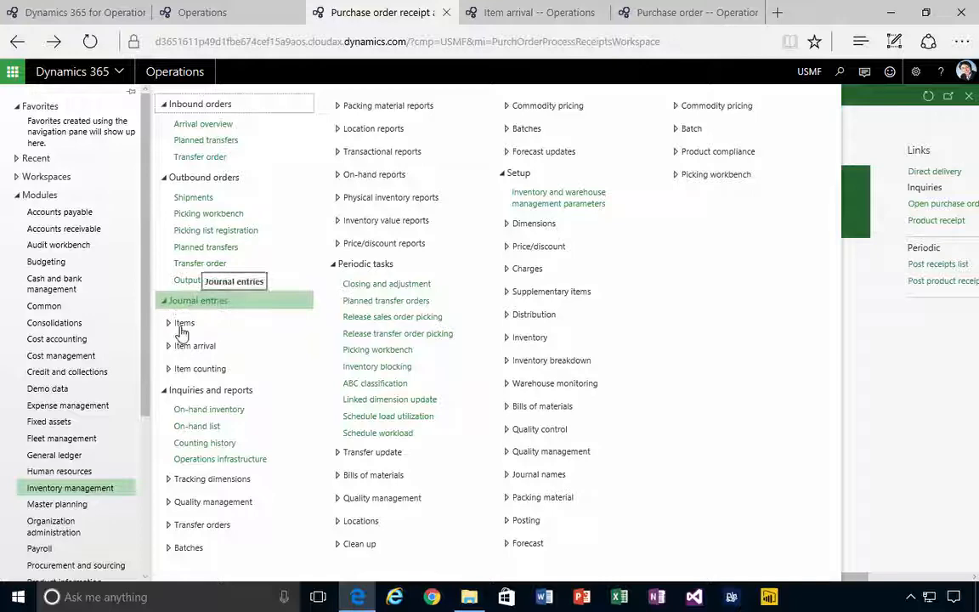
left_click(194, 345)
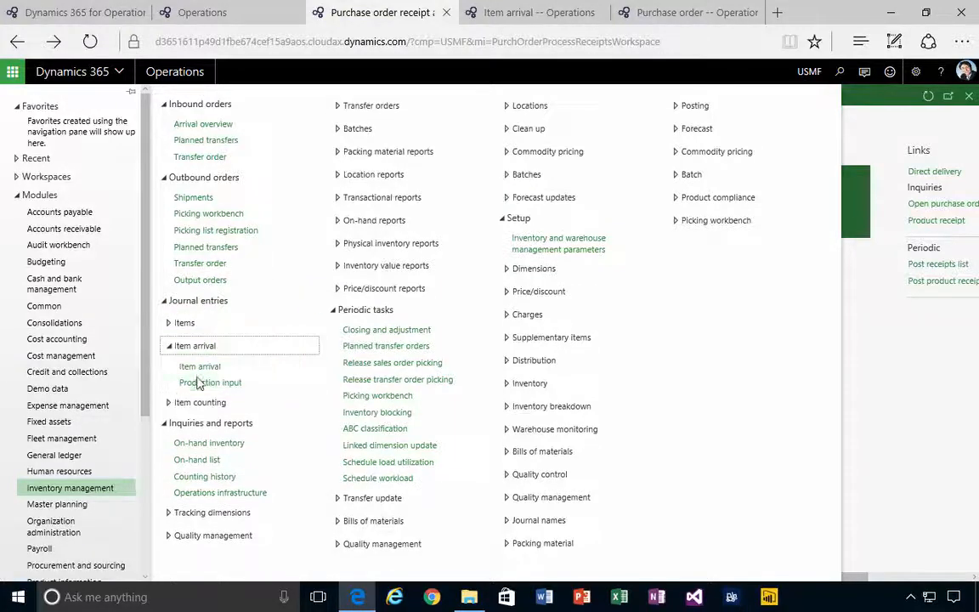
left_click(199, 366)
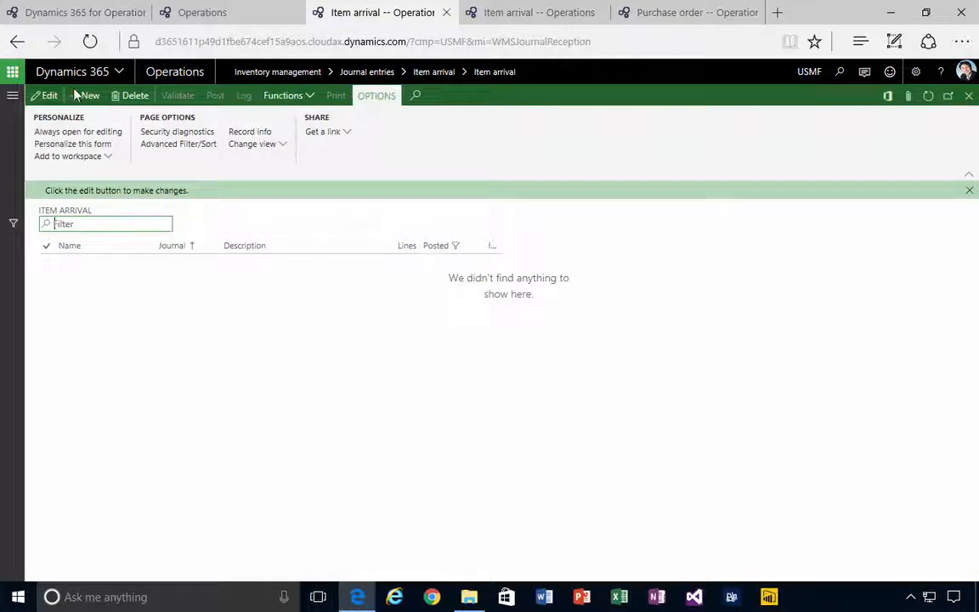
- Create arrival journal for vendor US-102, order 00000061, warehouse 21, picking location check off
left_click(89, 95)
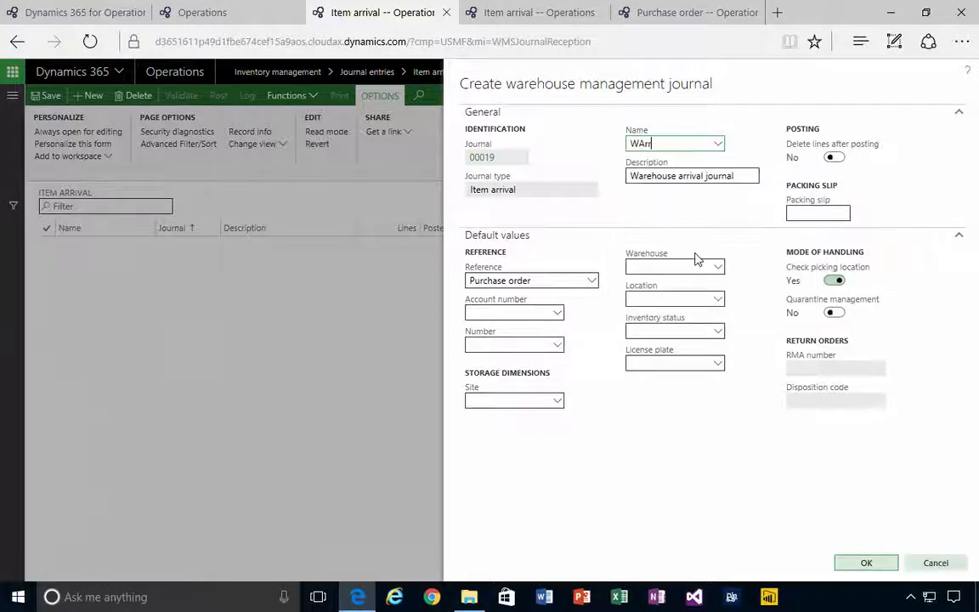
mouse_move(506, 388)
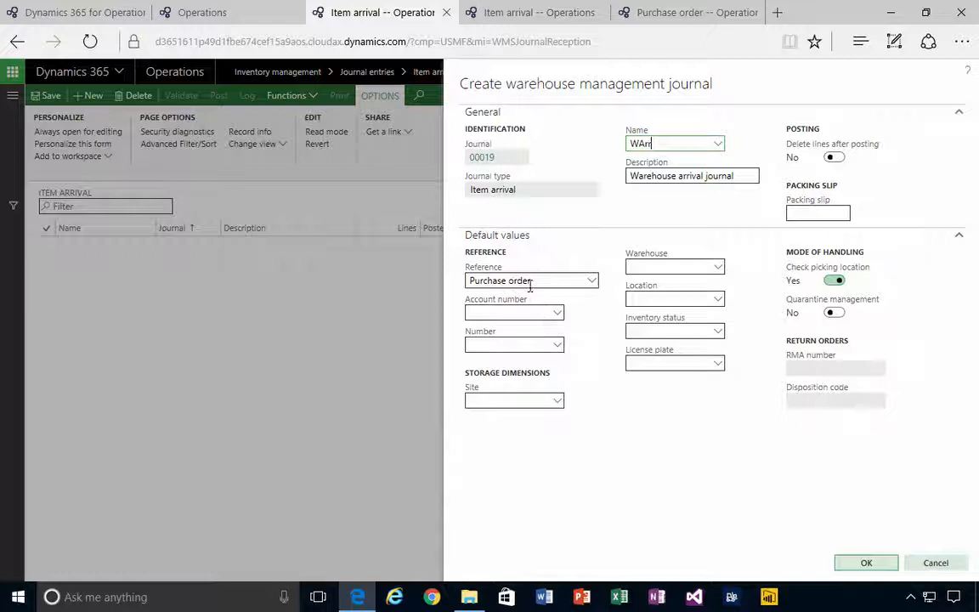
left_click(513, 312)
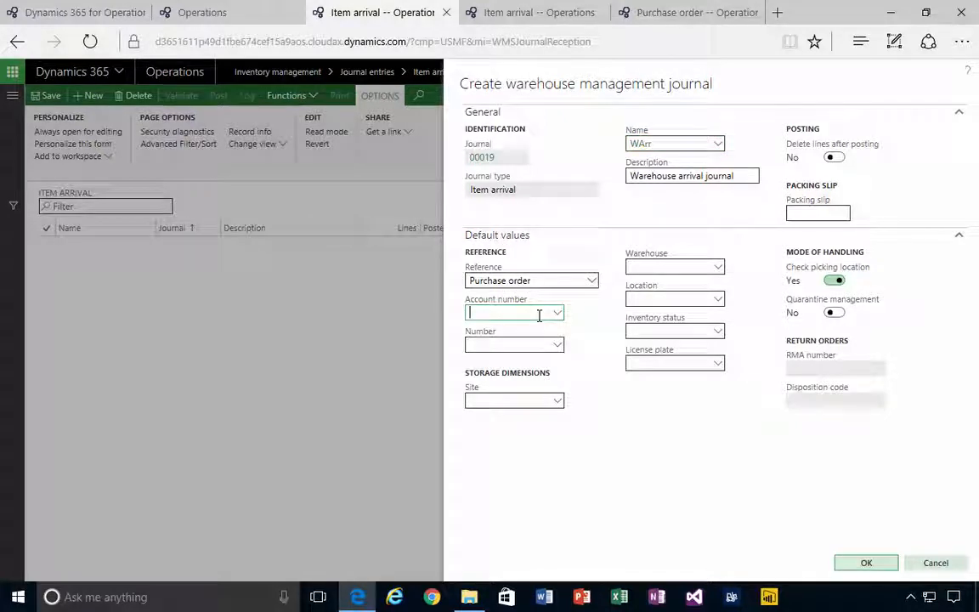
type("US-102")
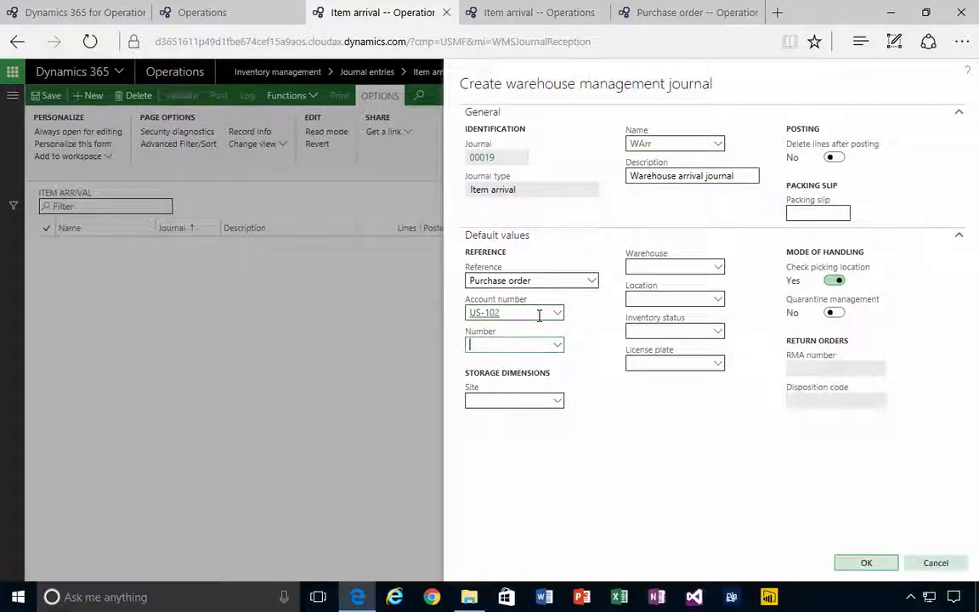
left_click(557, 344)
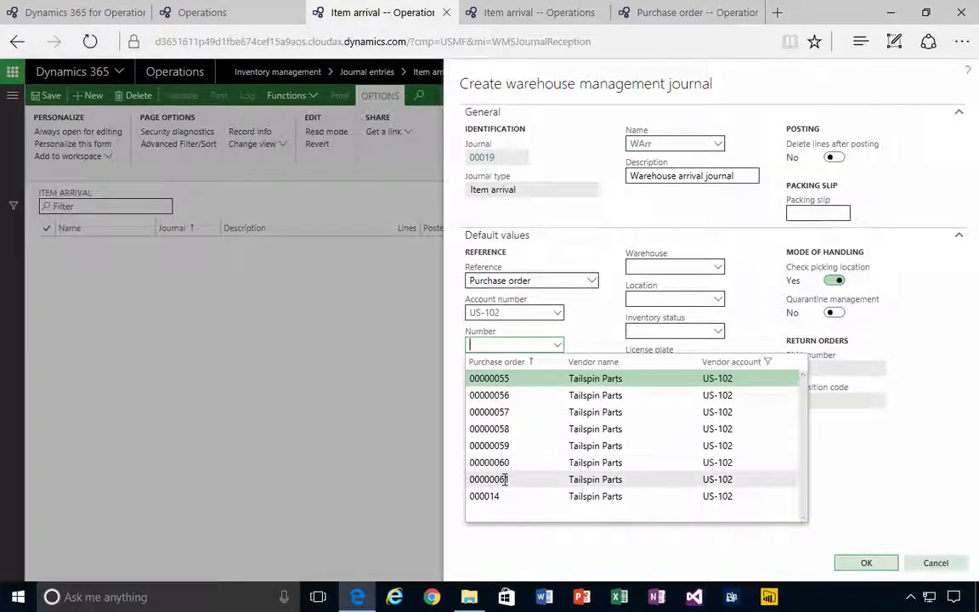
left_click(488, 478)
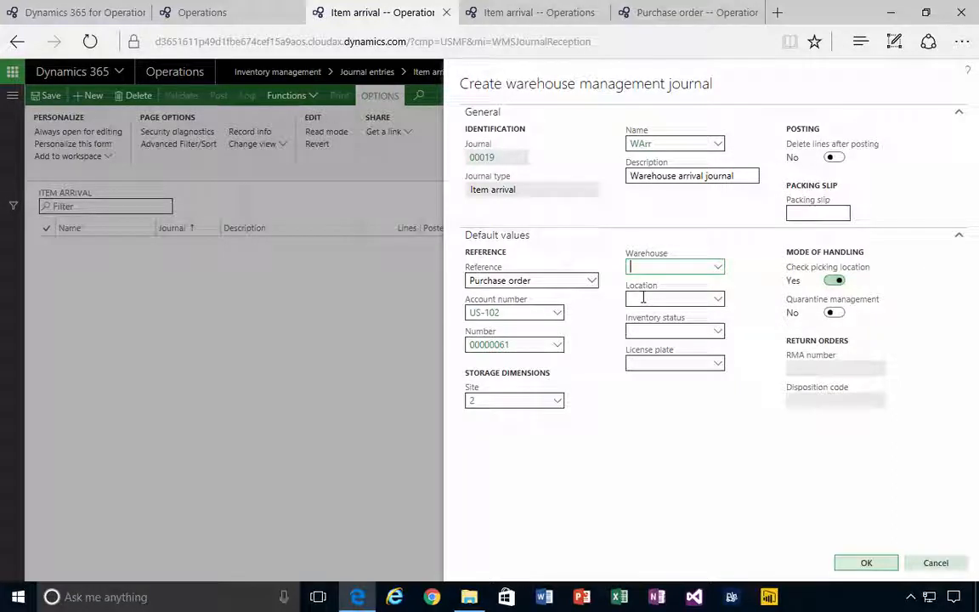
type("2")
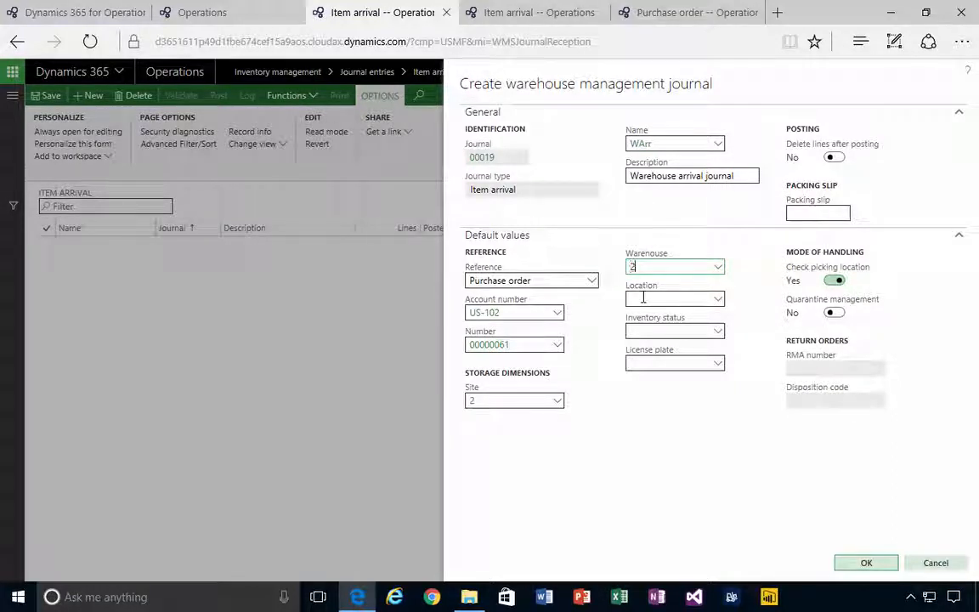
type("1")
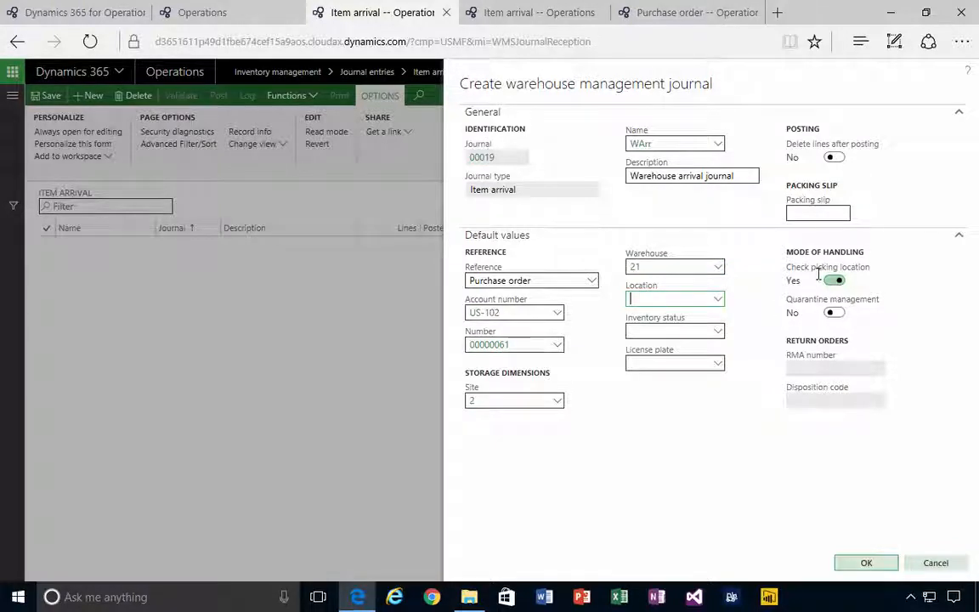
left_click(834, 280)
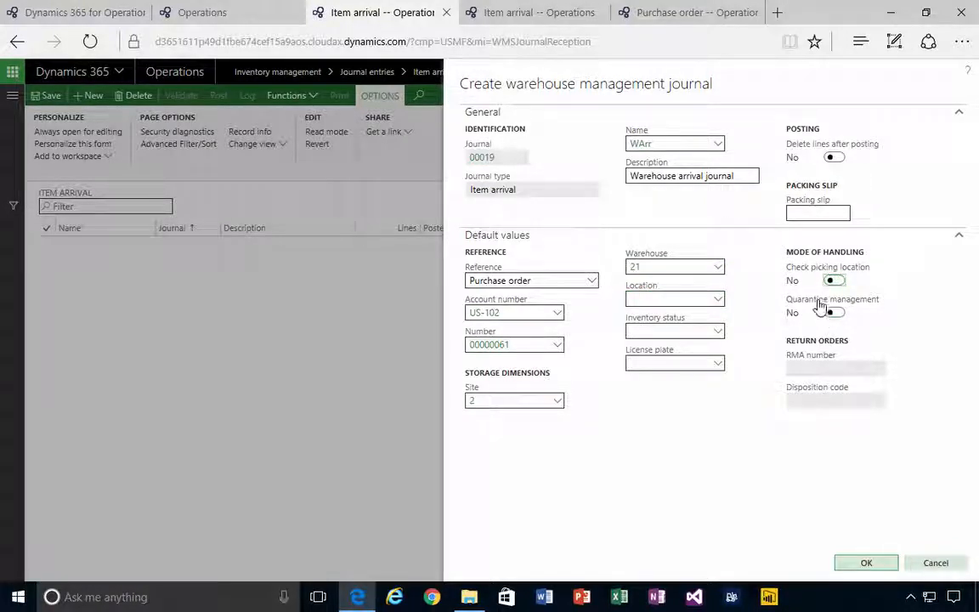
mouse_move(837, 407)
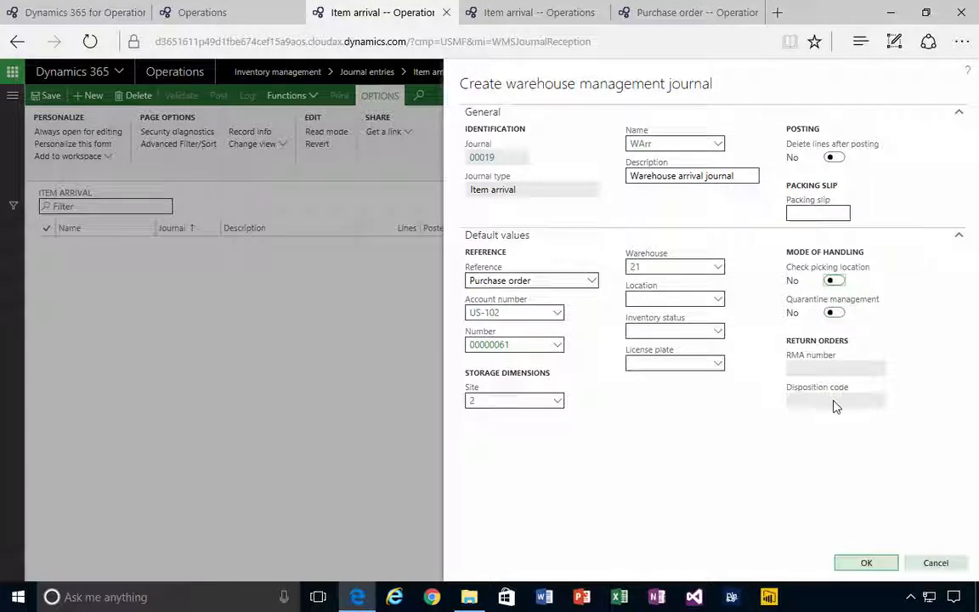
left_click(867, 563)
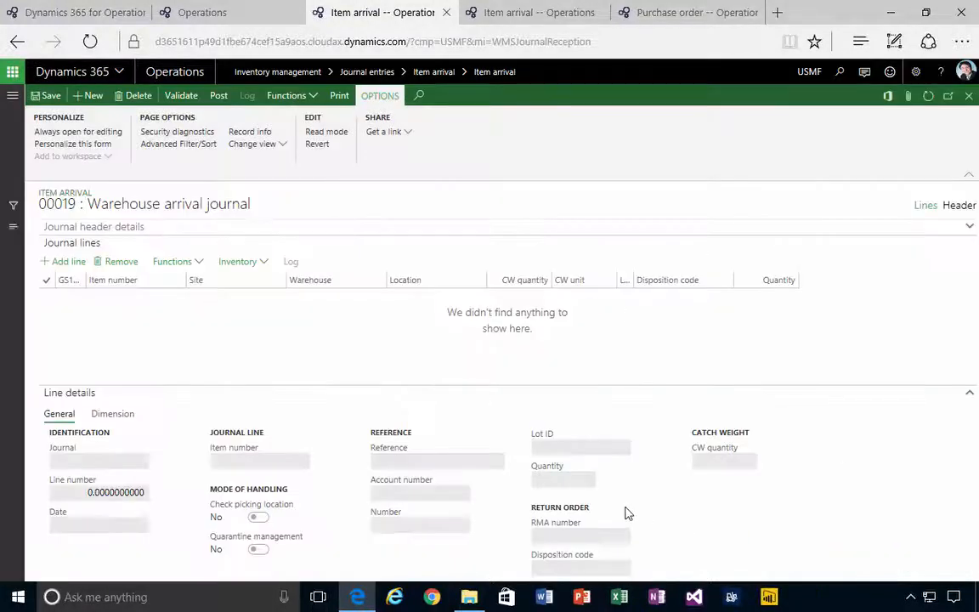
mouse_move(163, 341)
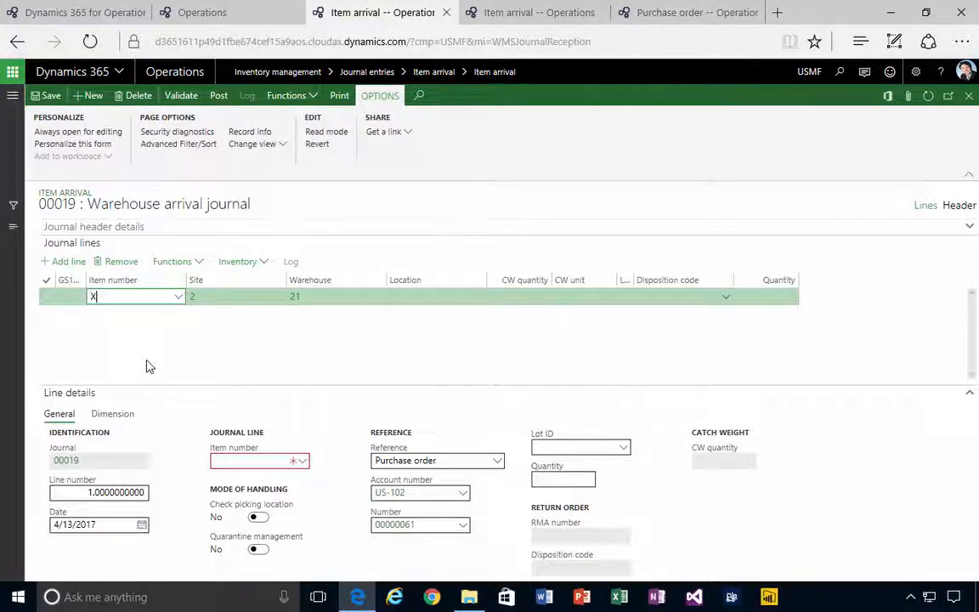
- Add item X601 to journal 00019 and post the journal
type("X601")
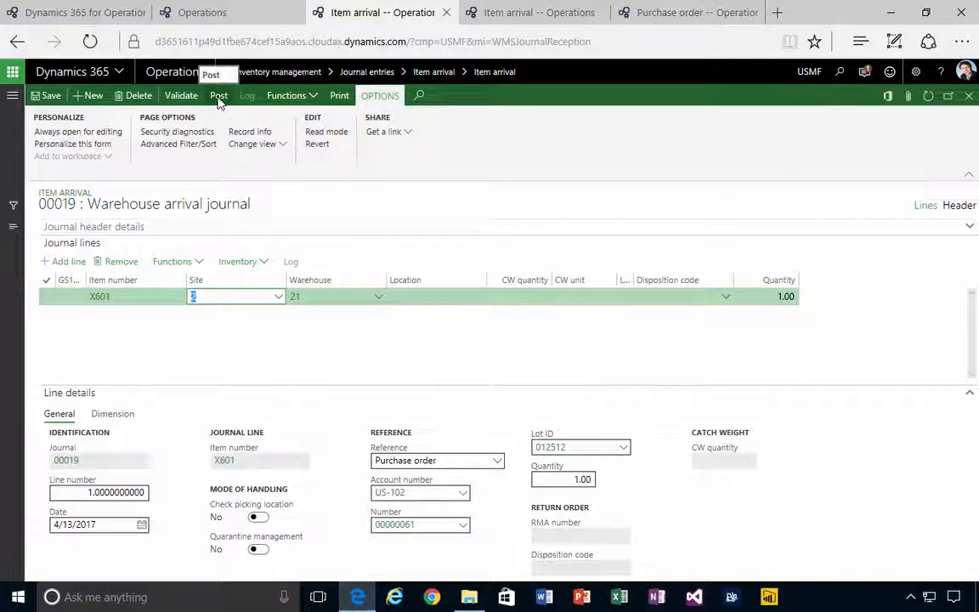
left_click(218, 95)
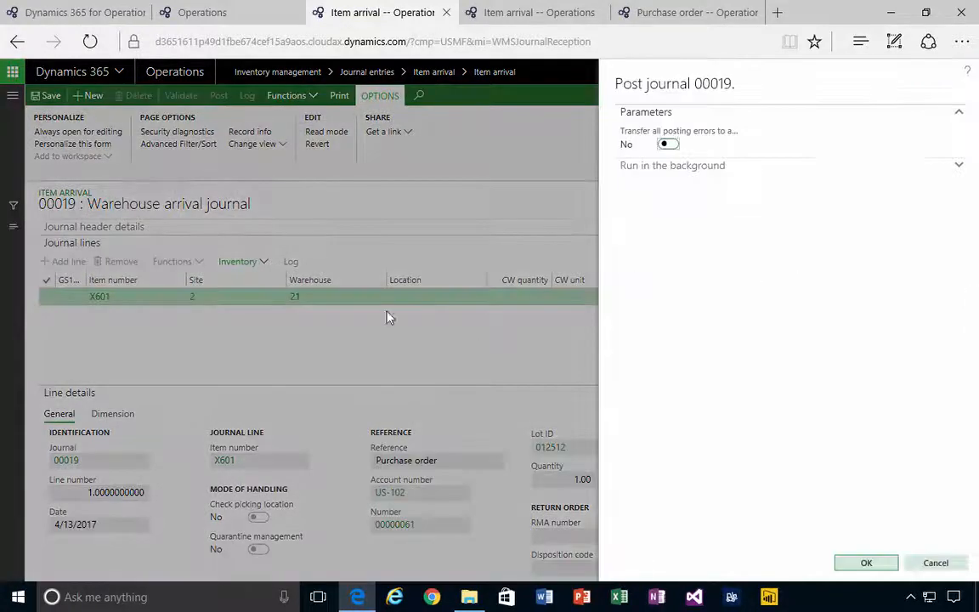
left_click(866, 562)
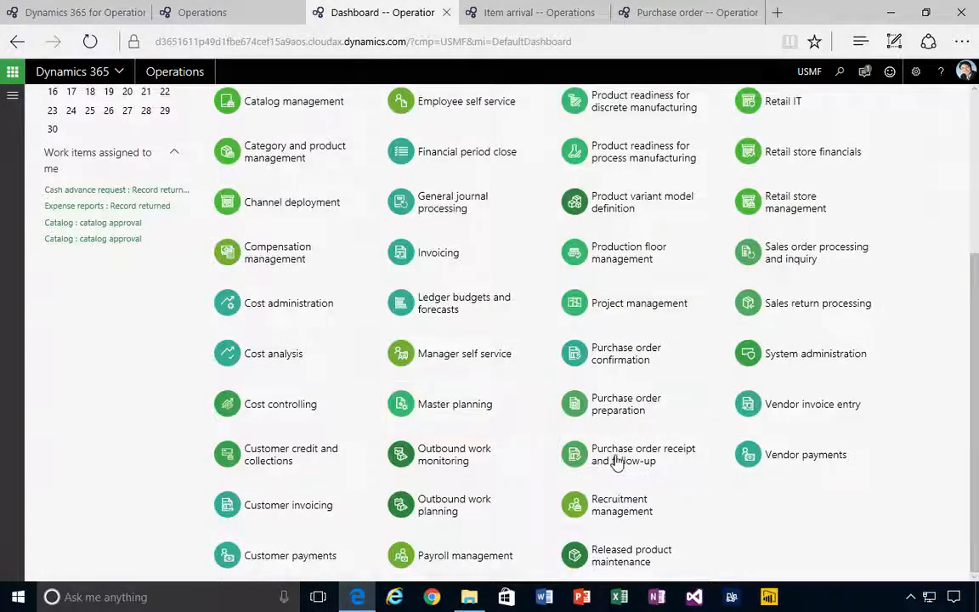
- Show the six registered-not-received orders, now including 00000061, in the receipt follow-up workspace
left_click(643, 454)
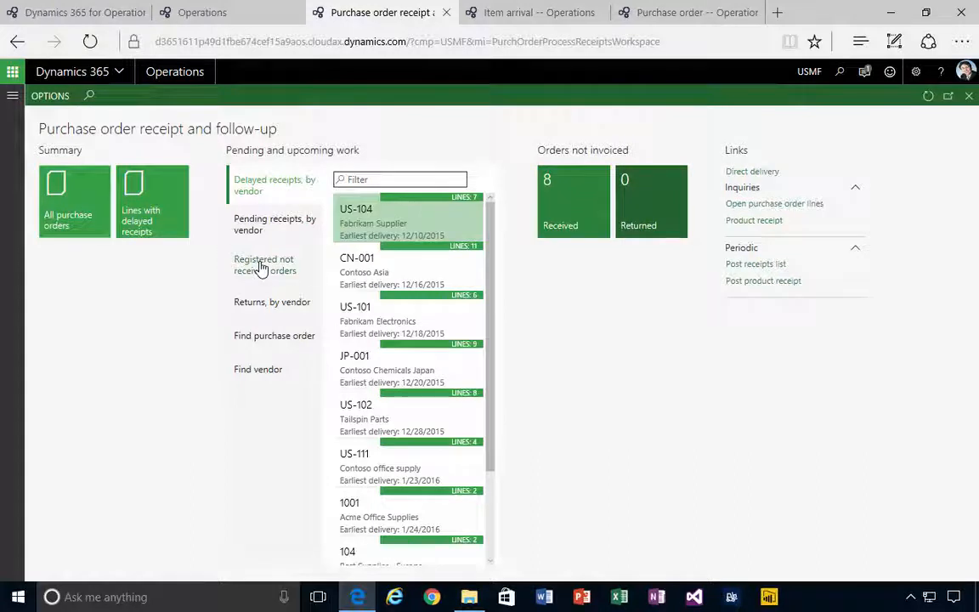
left_click(264, 265)
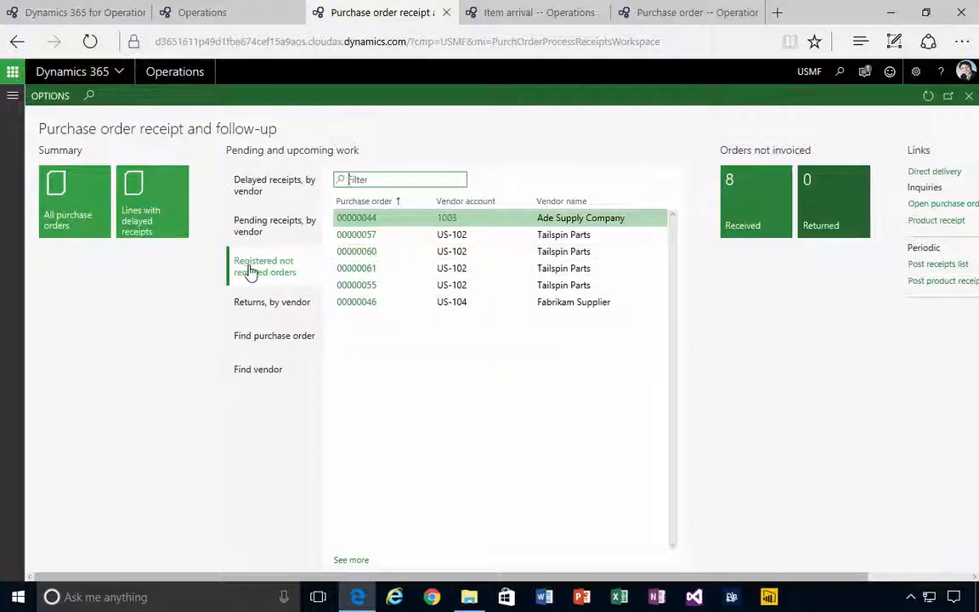
mouse_move(281, 279)
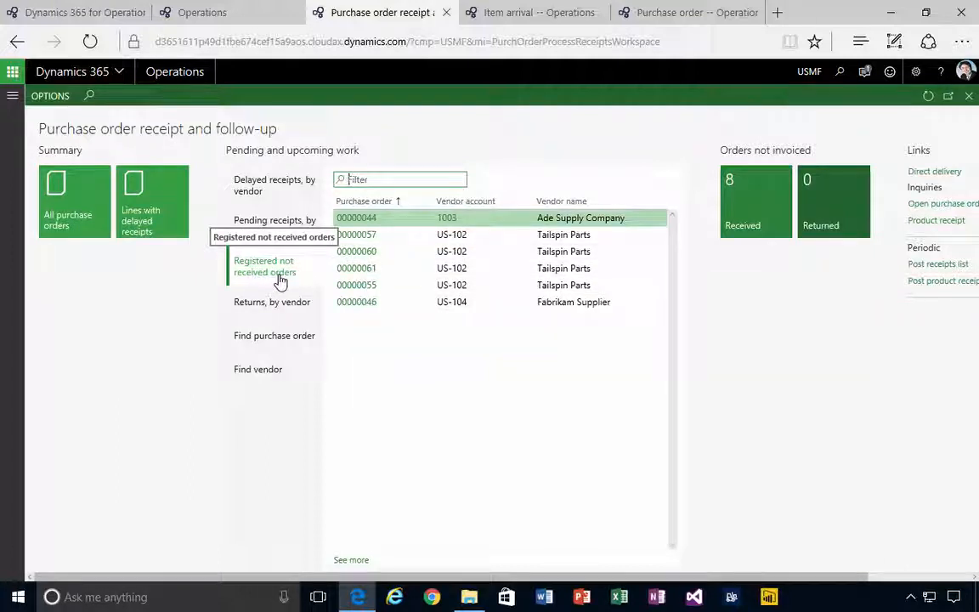